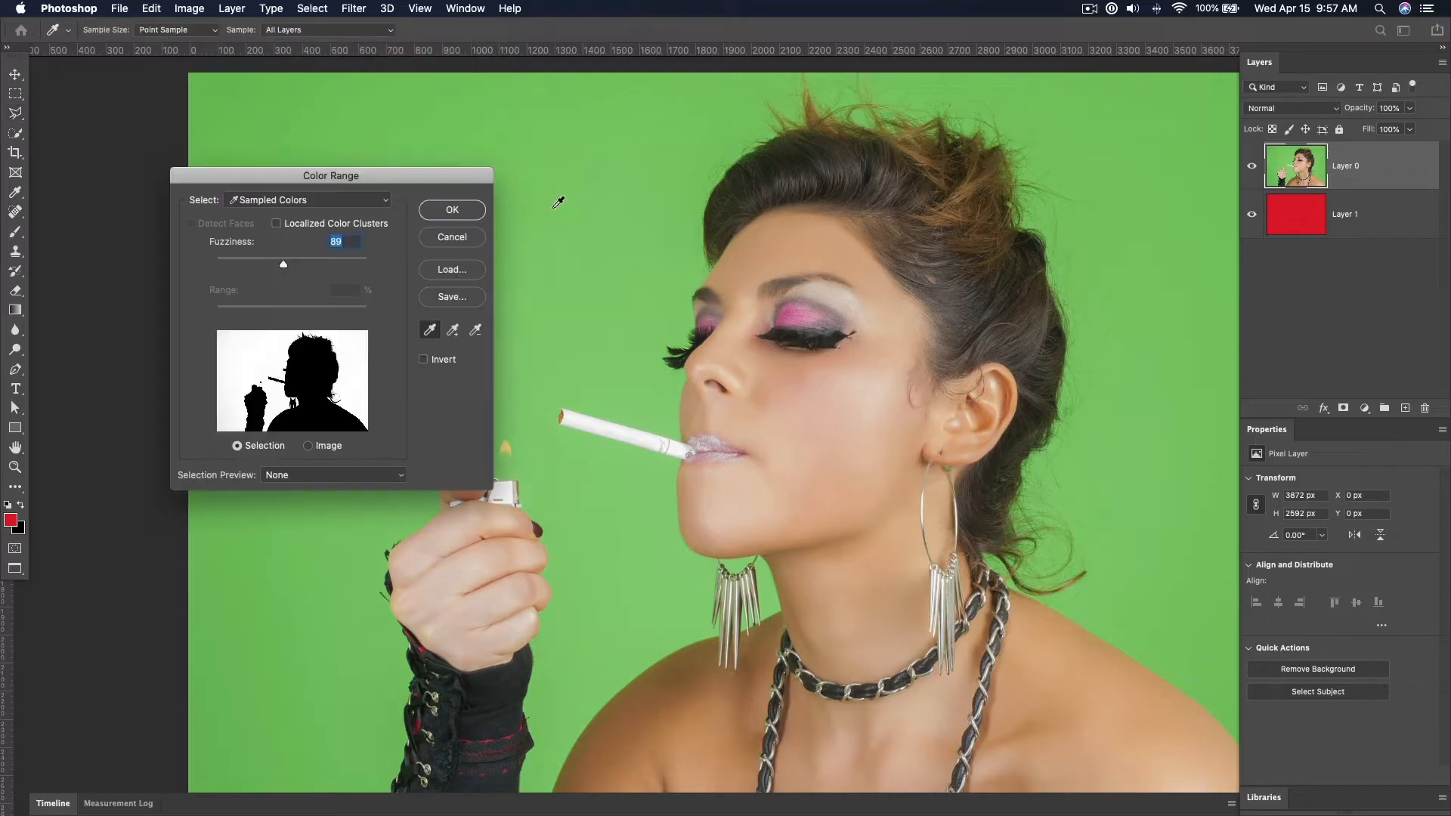
Confirm the Color Range selection of the green backdrop (Fuzziness 89) for masking.
left_click(452, 209)
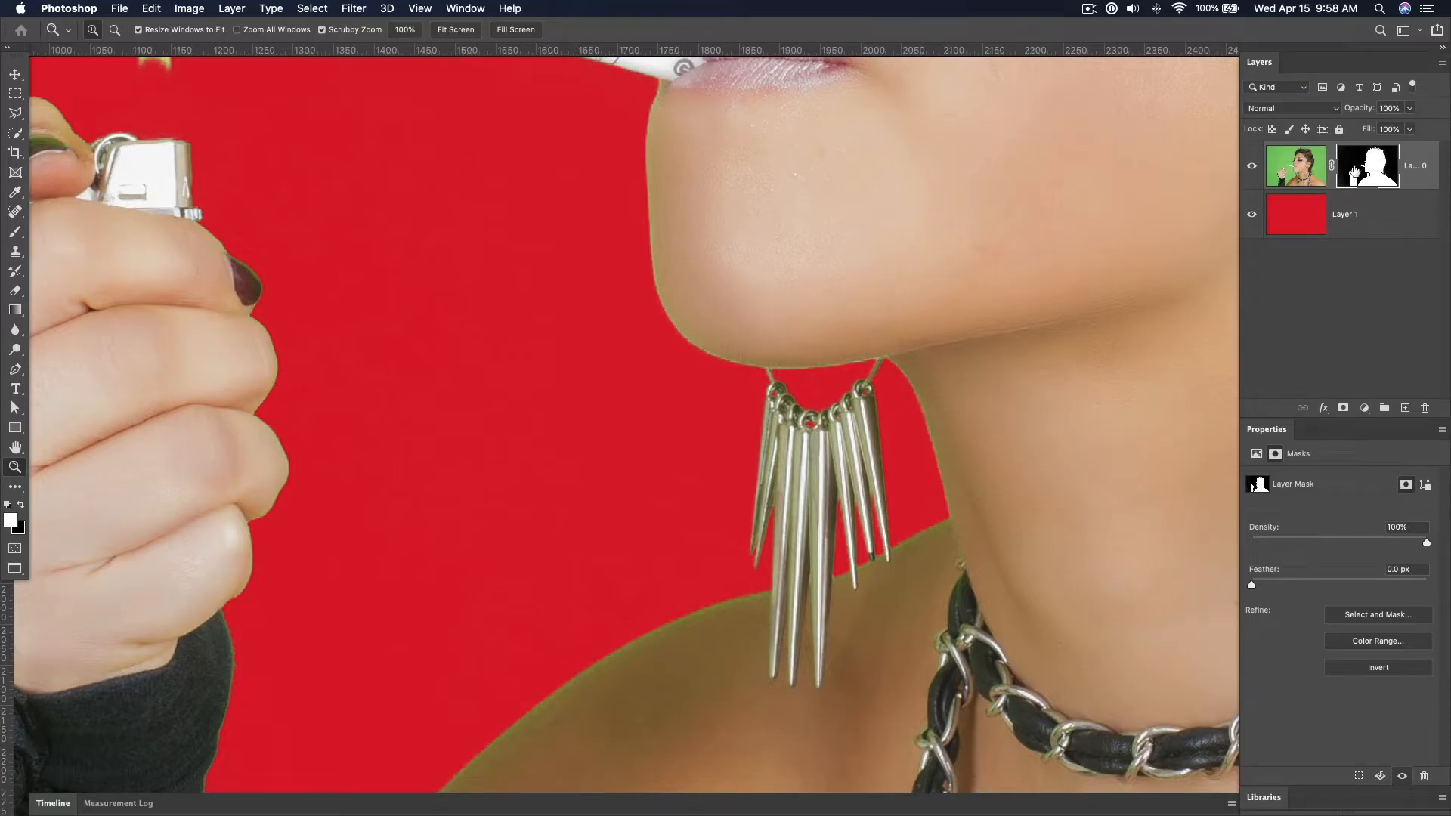
Load the portrait's layer mask as a selection of the subject.
key("cmd")
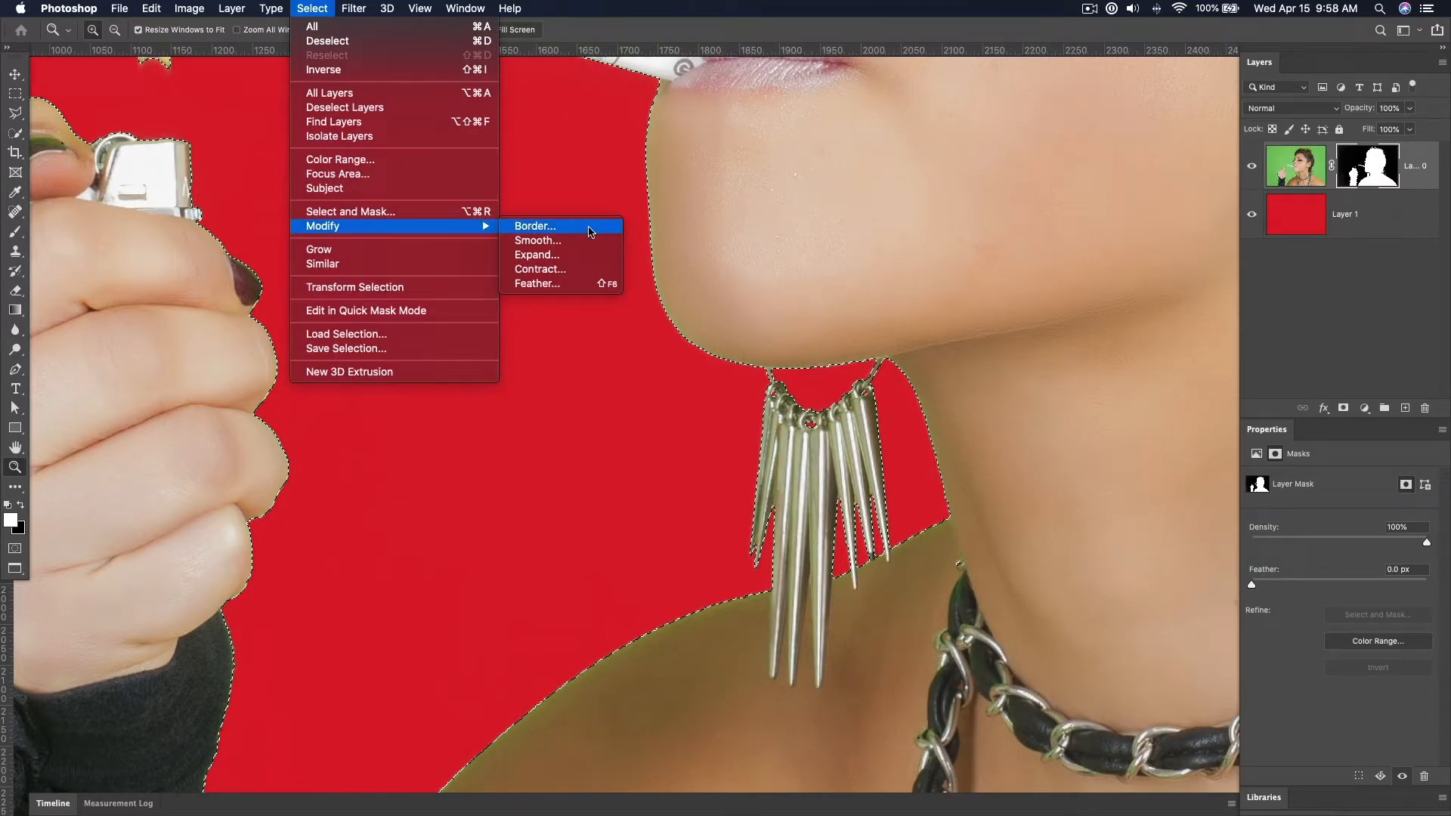
Convert the selection to a 35-pixel edge border feathered by 10 pixels.
left_click(533, 225)
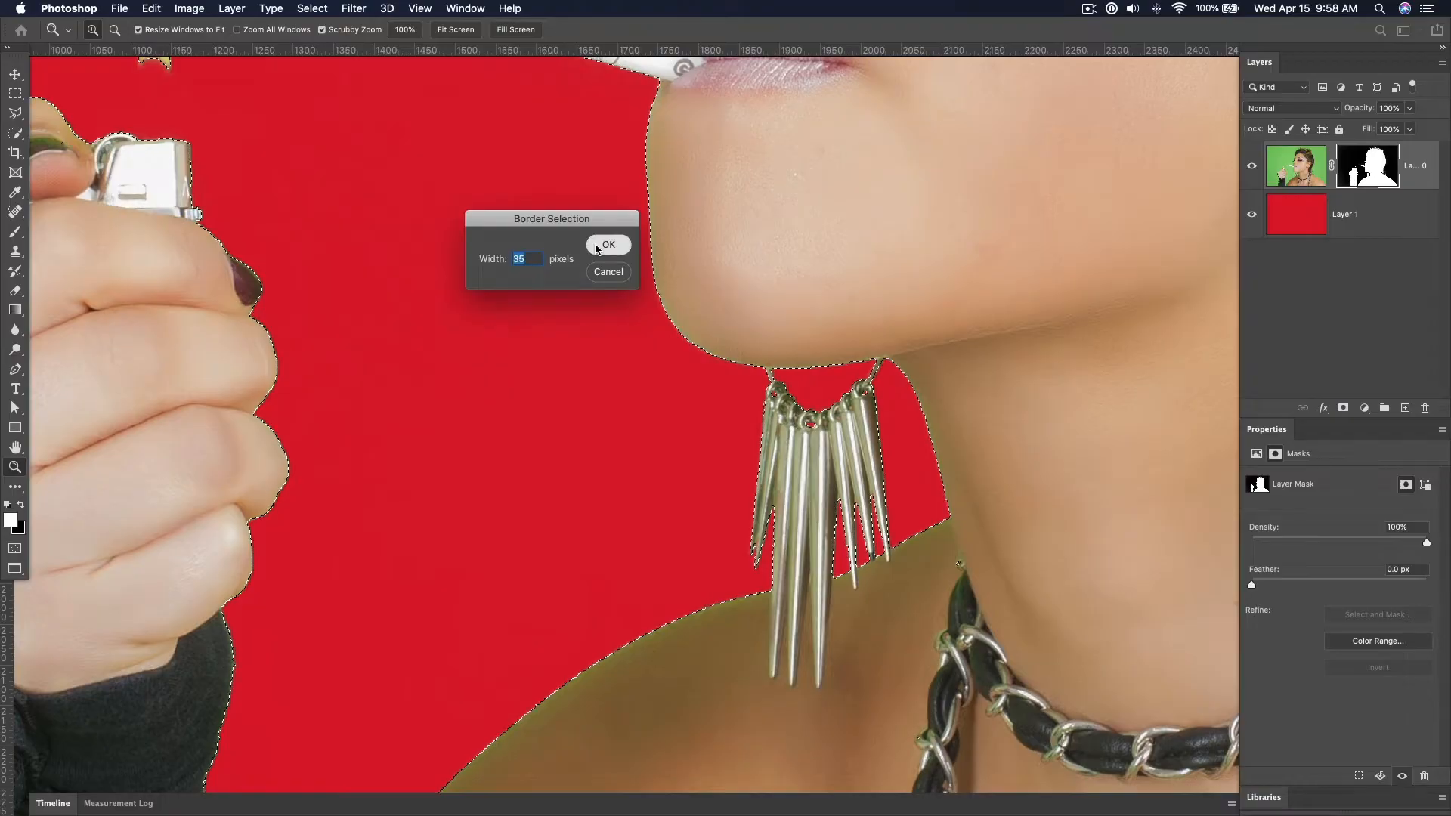
left_click(608, 244)
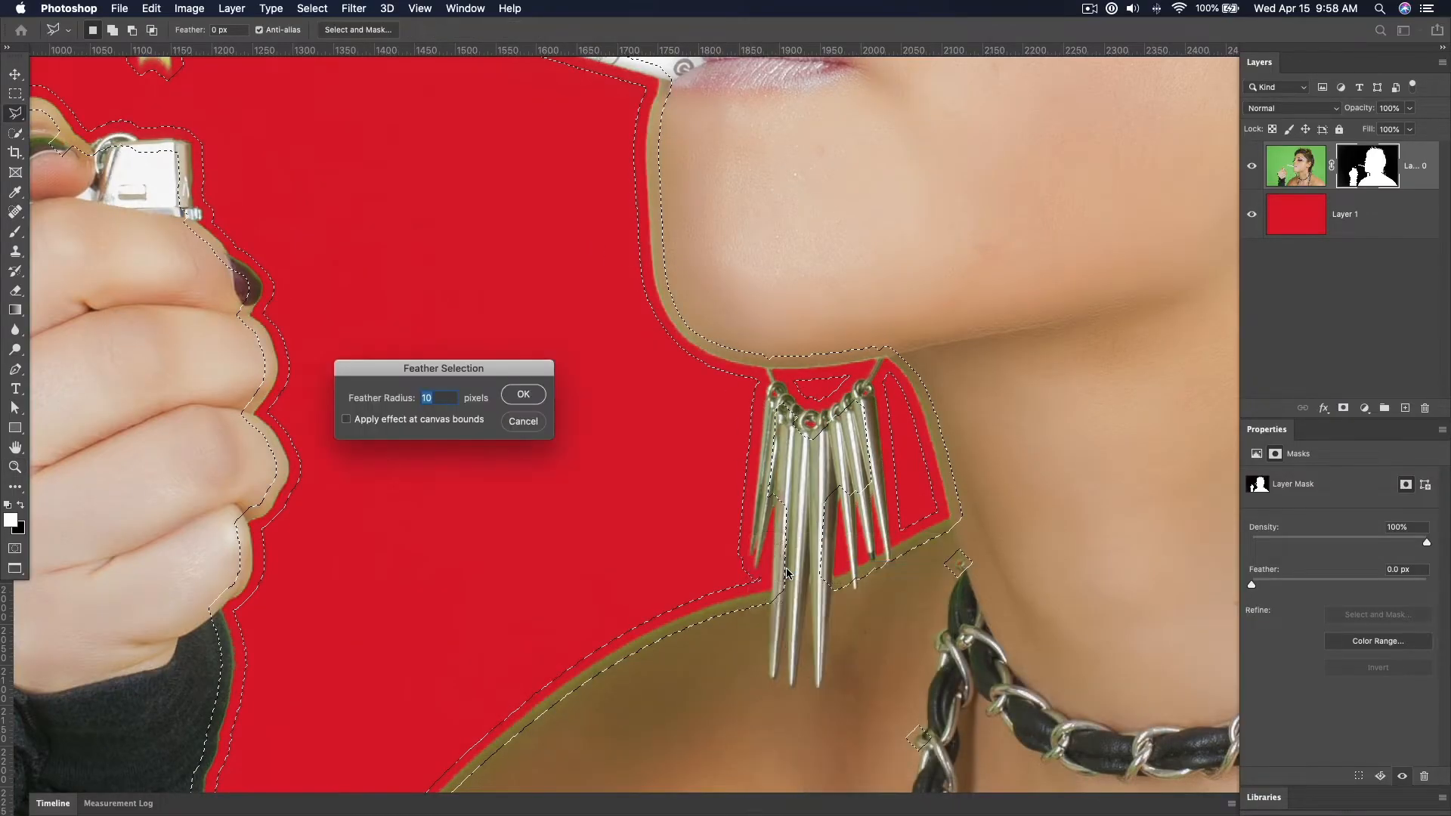
left_click(521, 393)
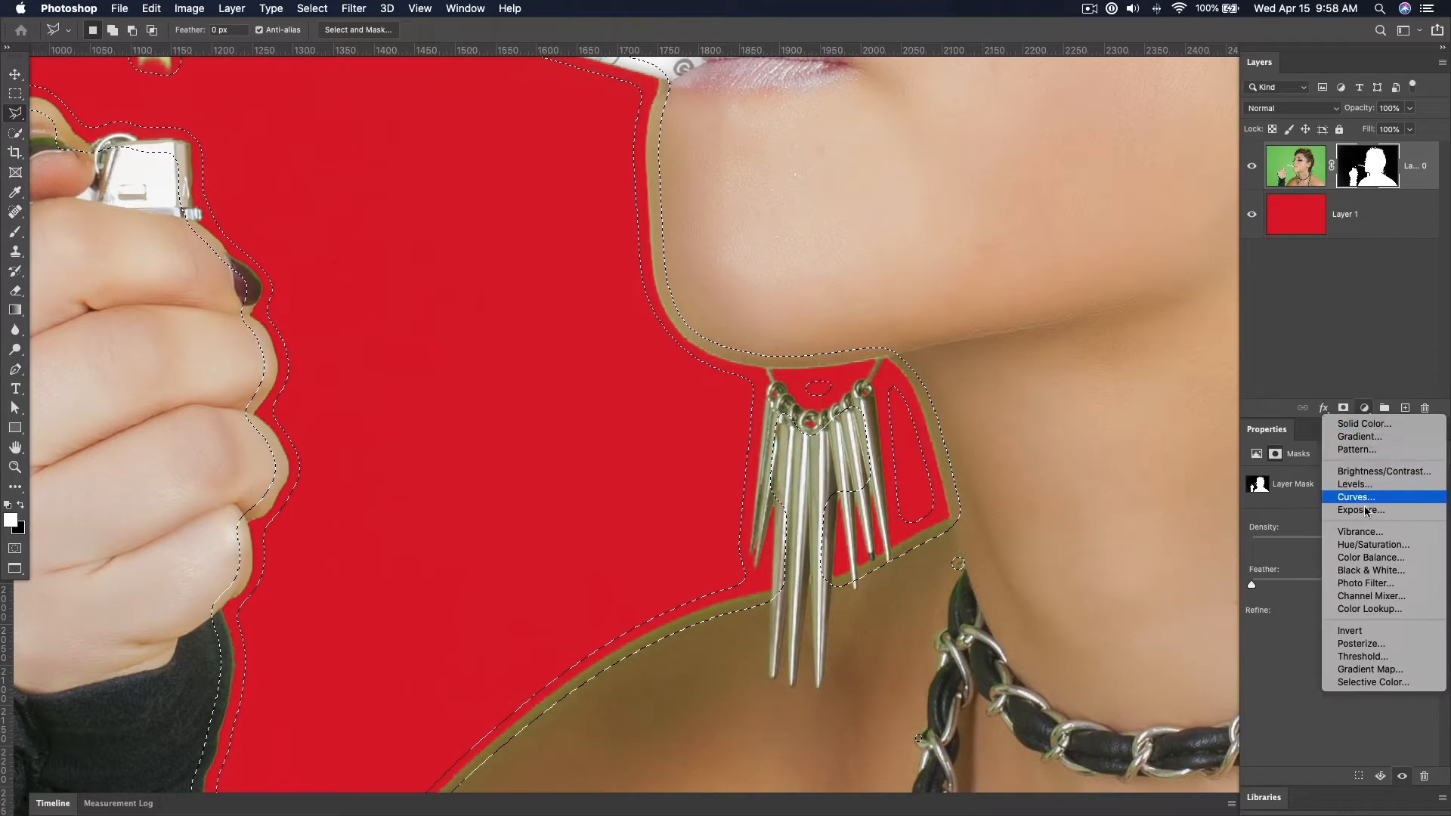
Add a Hue/Saturation adjustment on the edge band and clip it to Layer 0.
left_click(1372, 544)
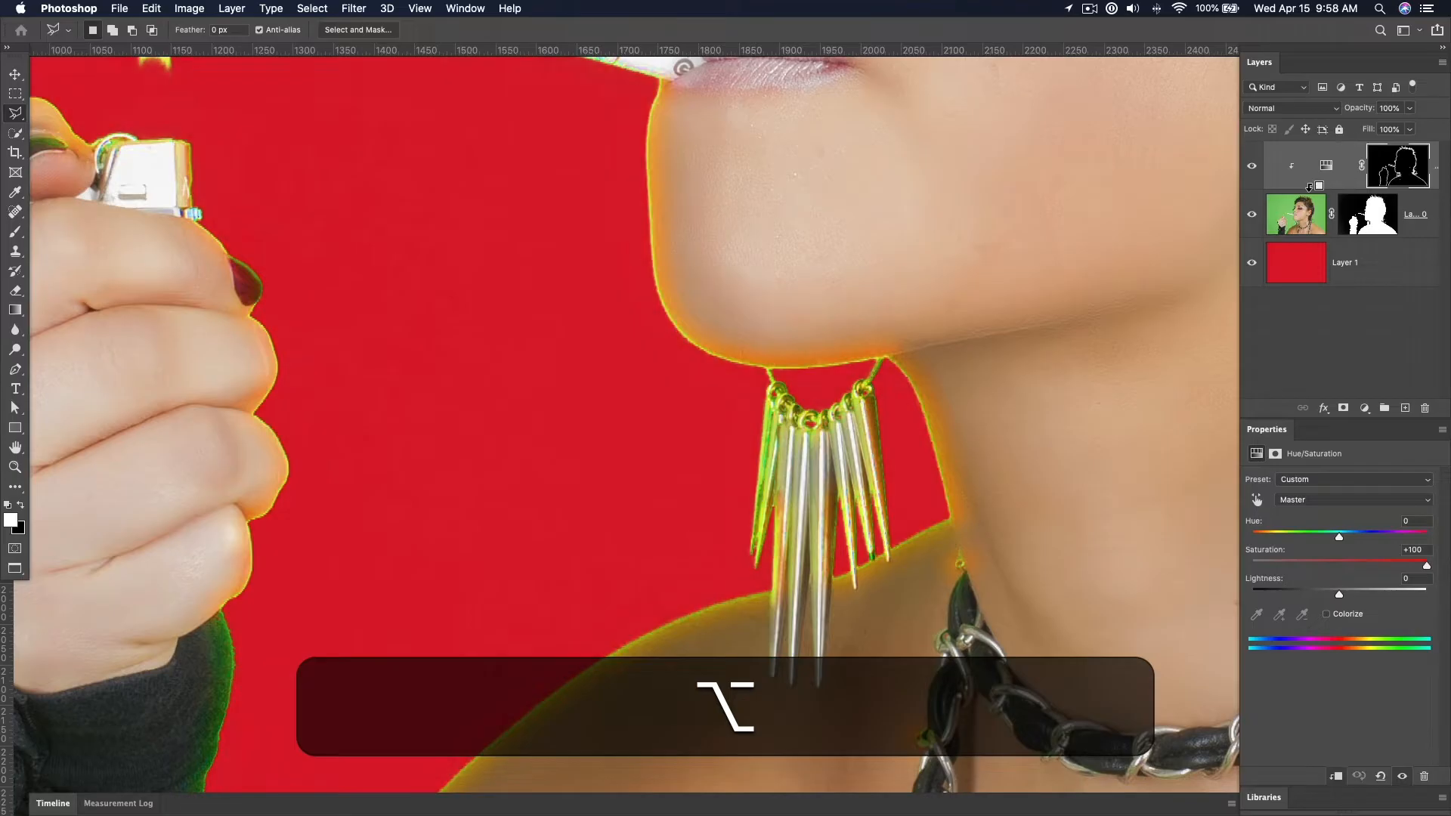
left_click(1368, 165)
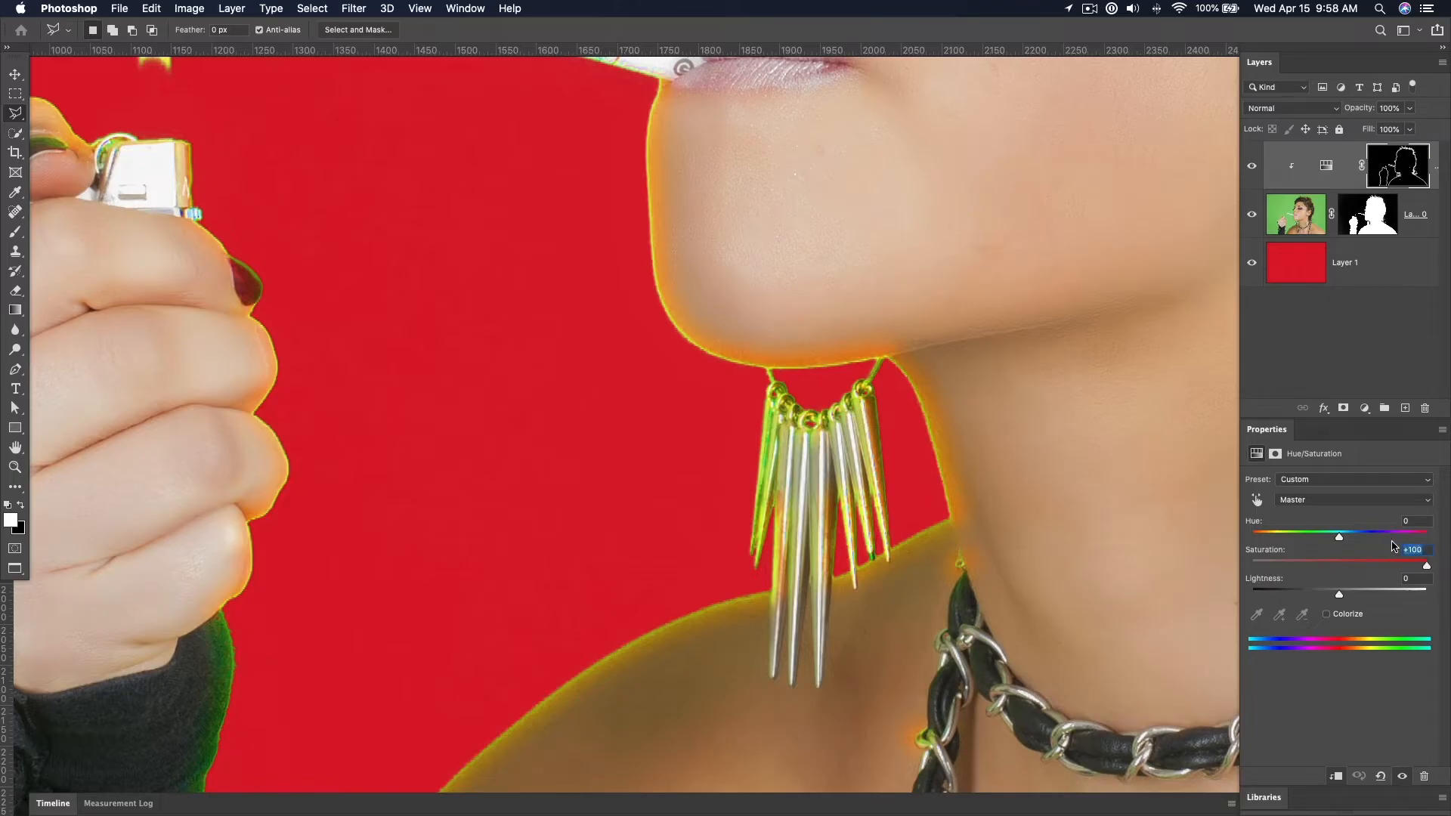
Target the Greens range, shifting hue to −57 and saturation to −16.
left_click(1352, 500)
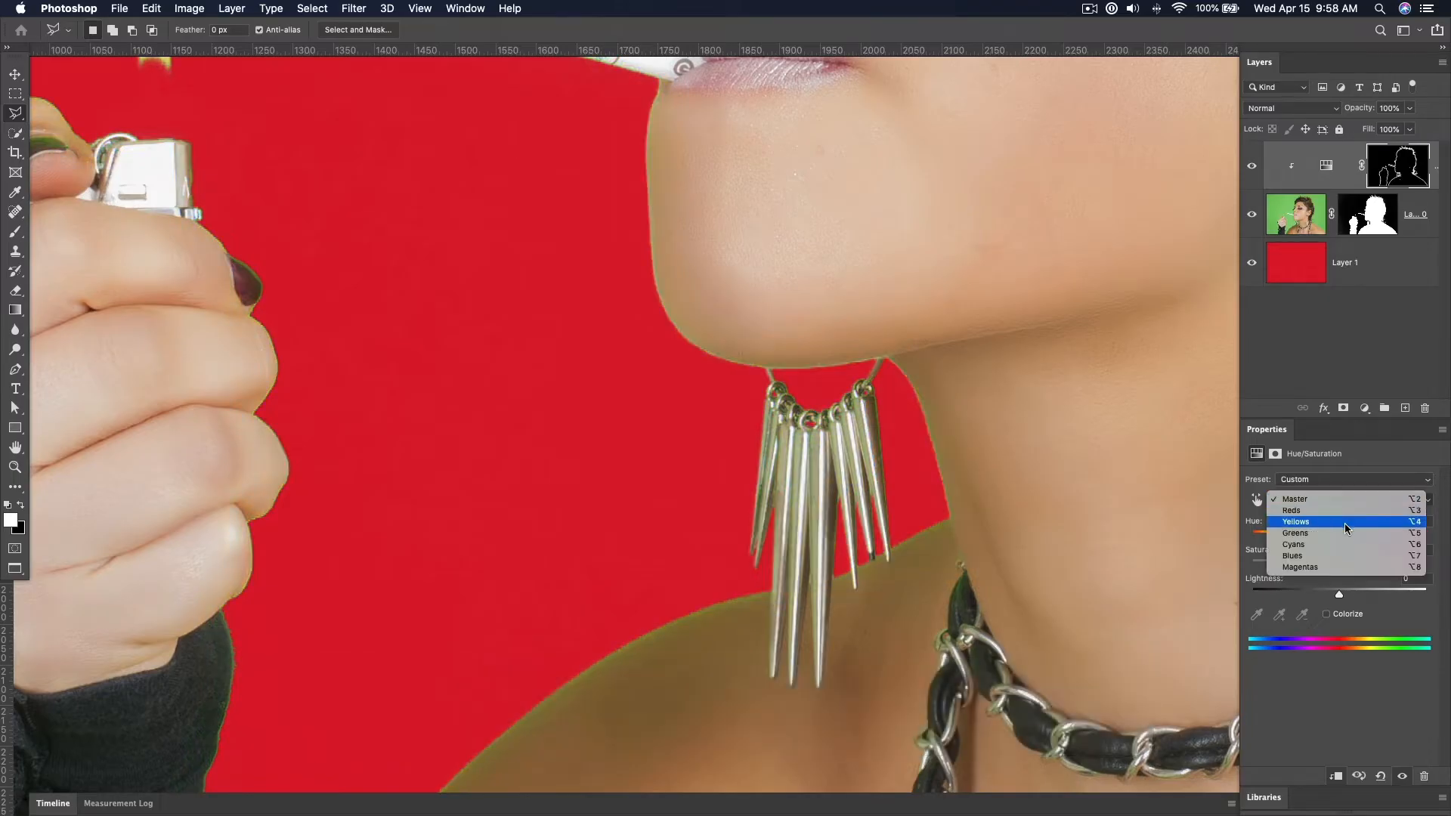
left_click(1295, 532)
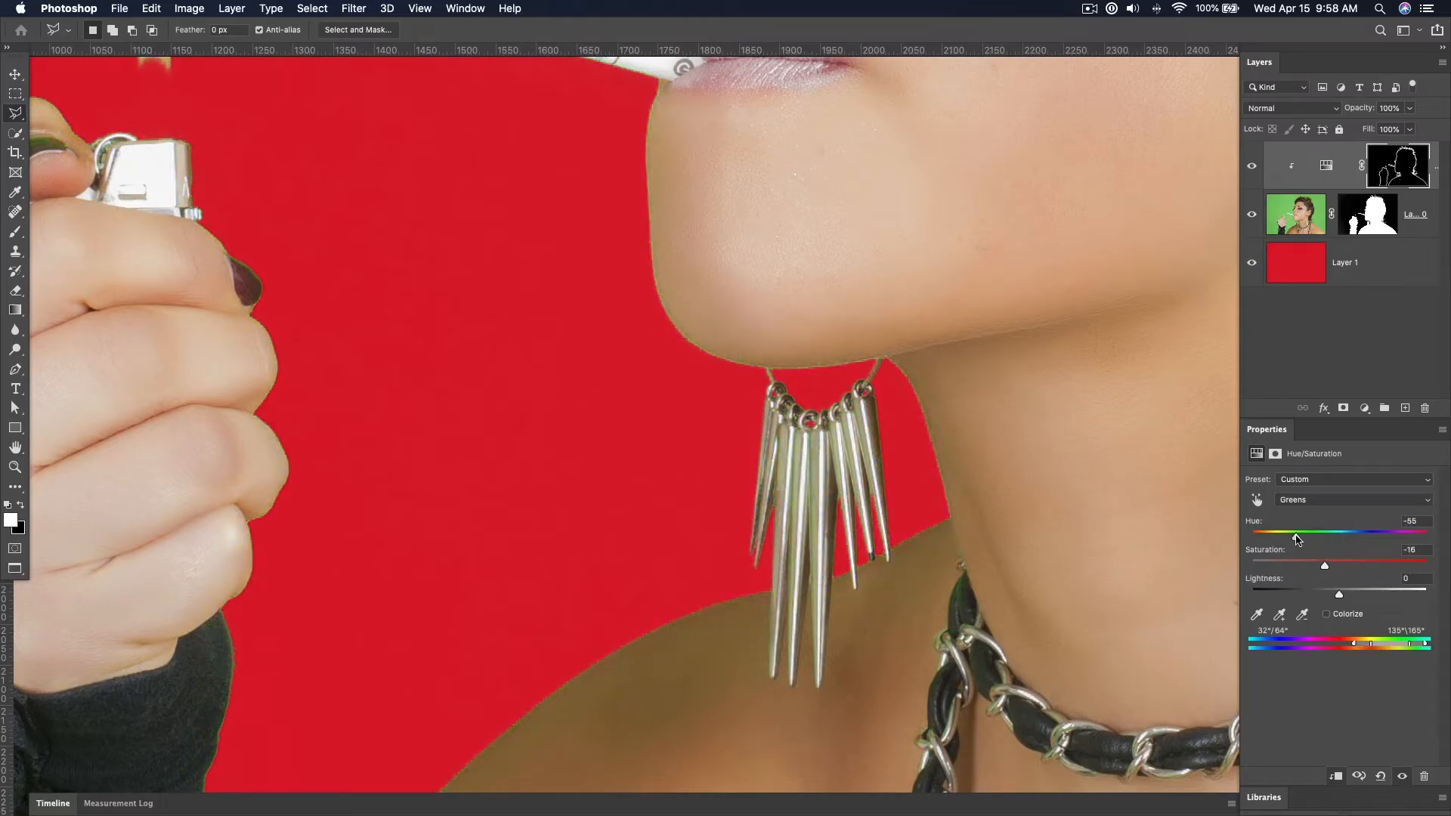
Fit the image on screen and toggle the adjustment's visibility to compare the fringe fix.
key("z")
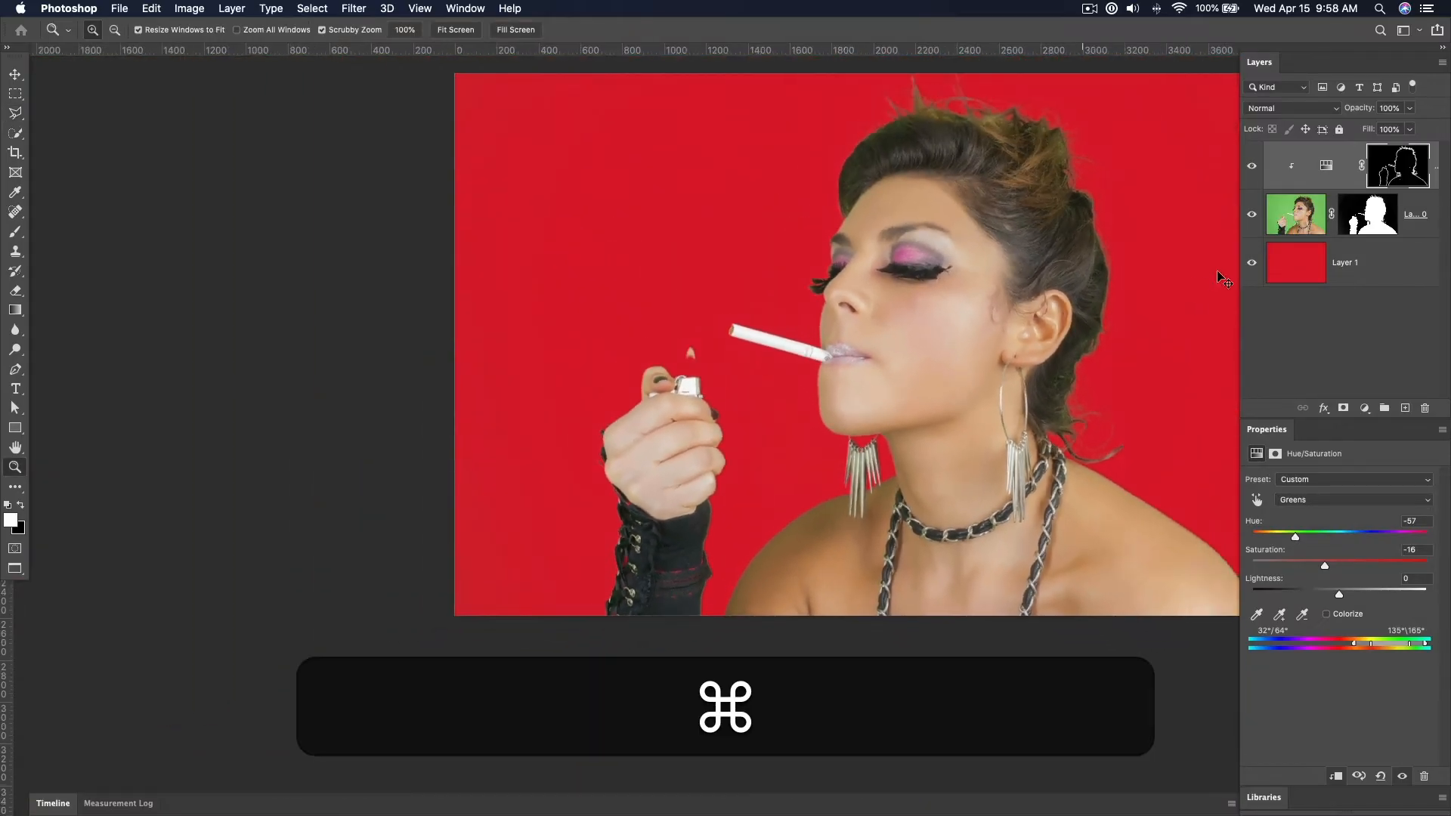
left_click(1252, 165)
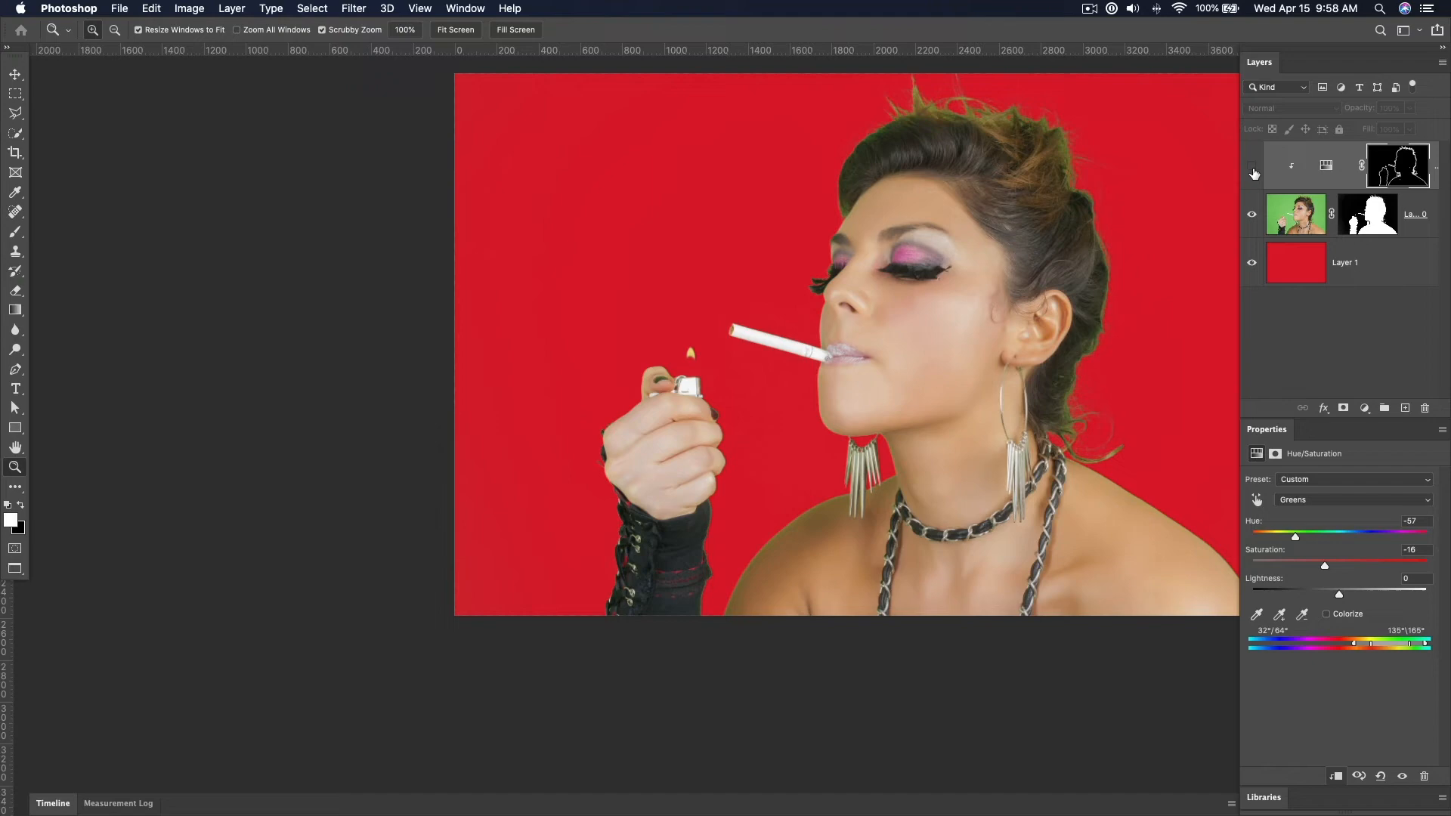